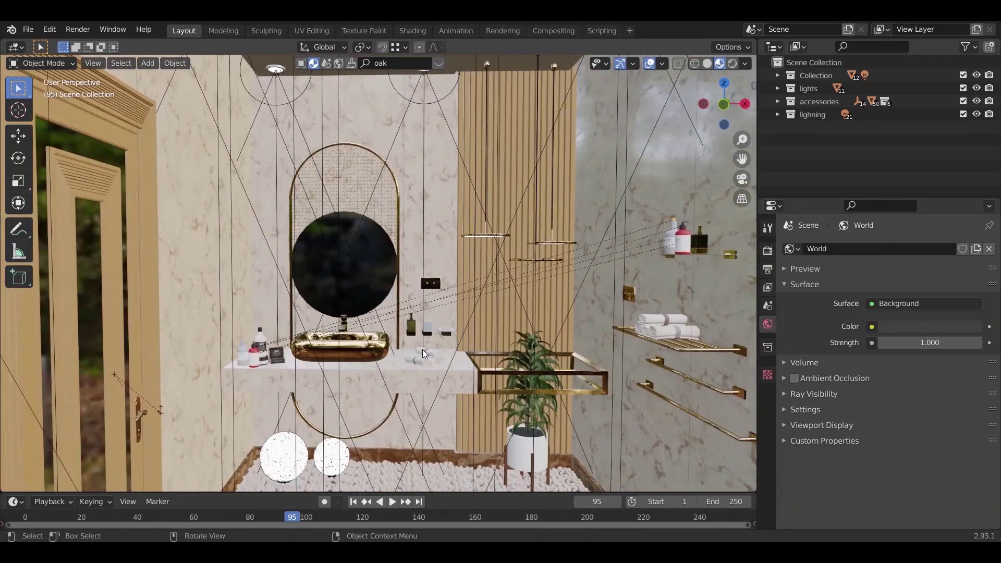
- Add a camera and move it along Y to face the vanity wall
left_click(148, 63)
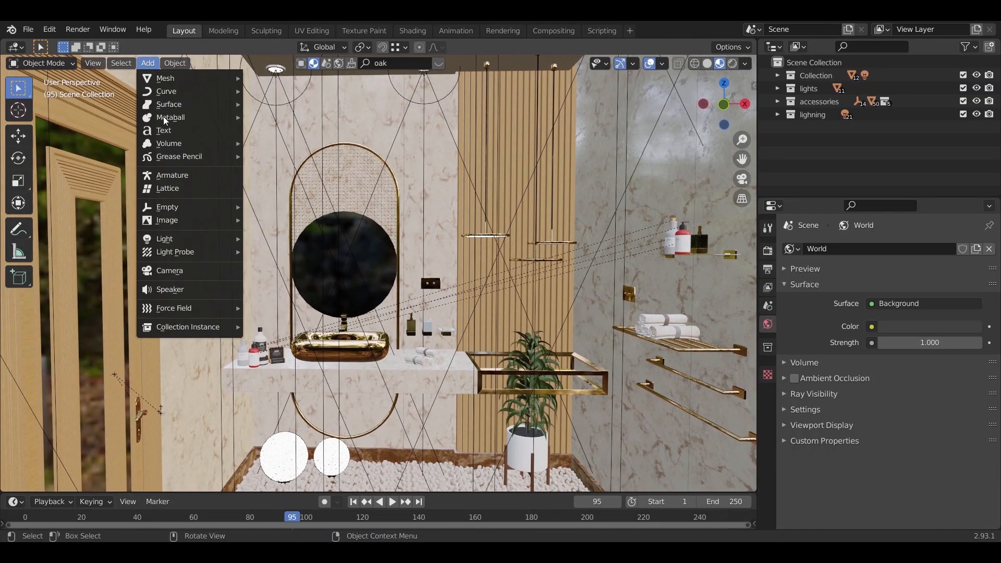
left_click(170, 270)
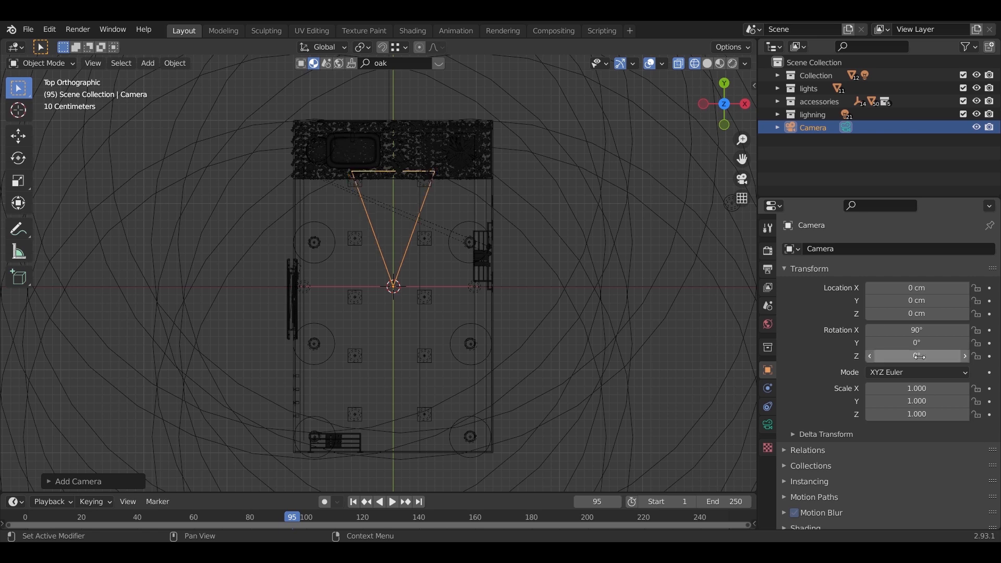
key("g")
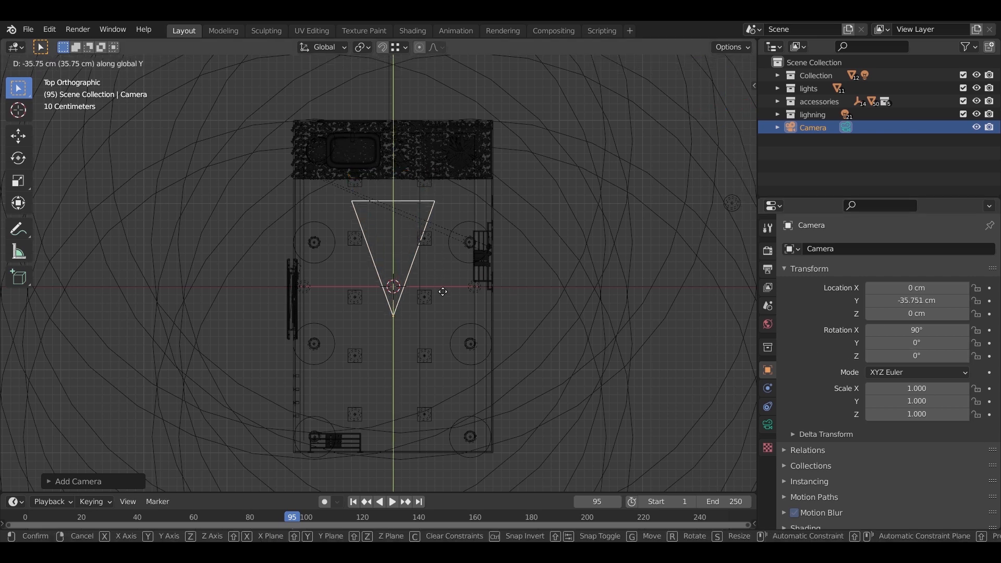
left_click(447, 312)
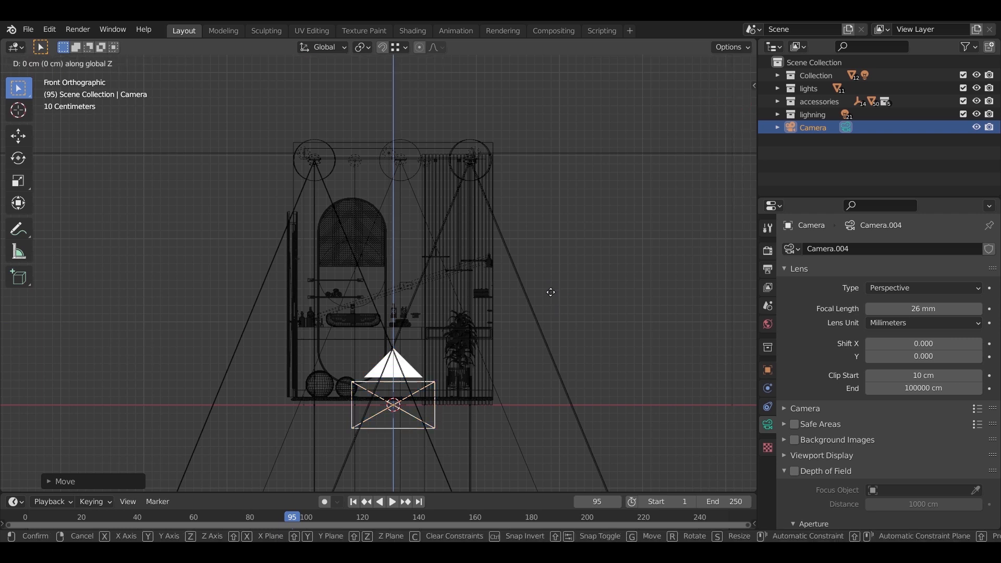
mouse_move(550, 176)
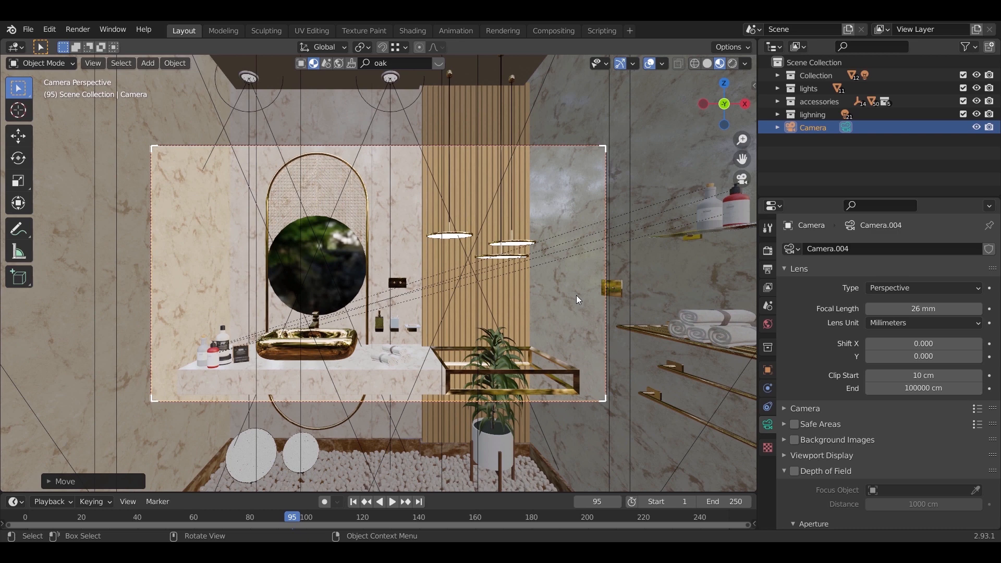
mouse_move(839, 314)
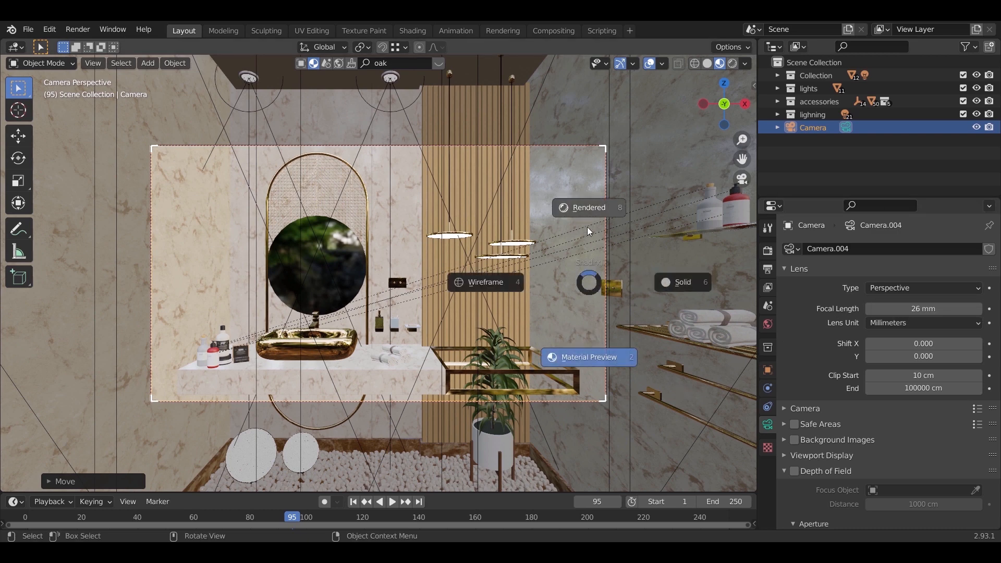
- Switch to Rendered shading and set the camera to Panoramic with Equirectangular projection
left_click(588, 207)
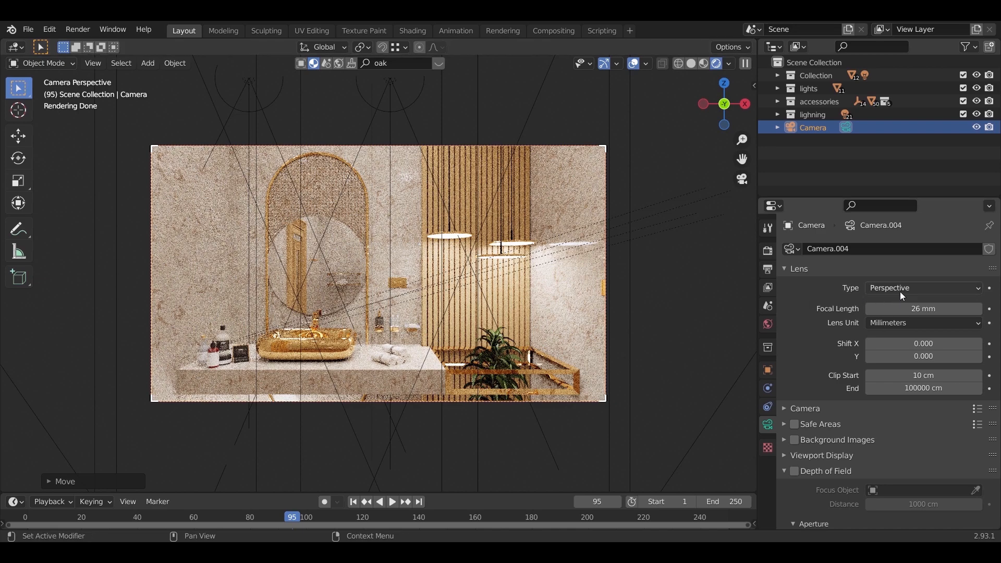
left_click(922, 288)
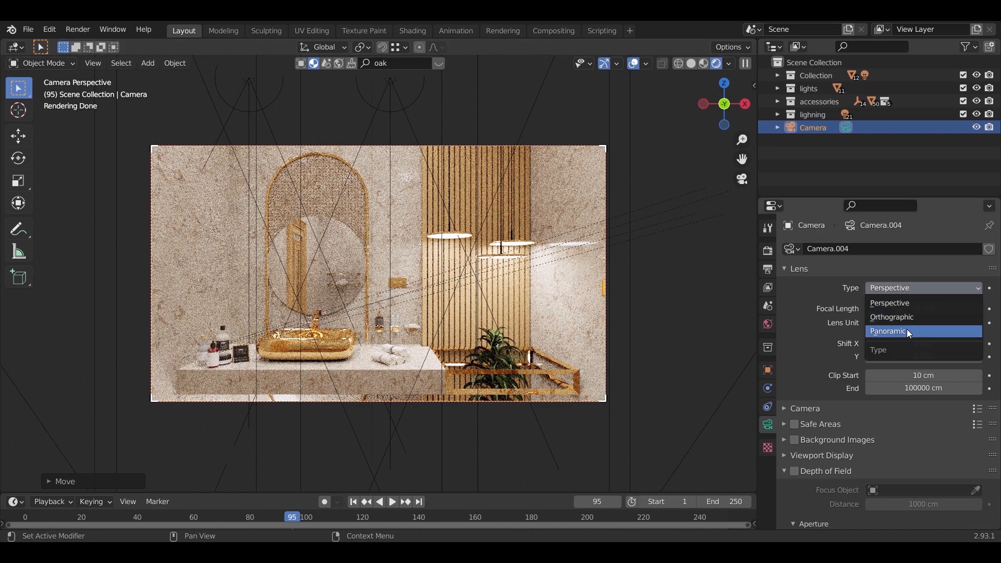
left_click(887, 330)
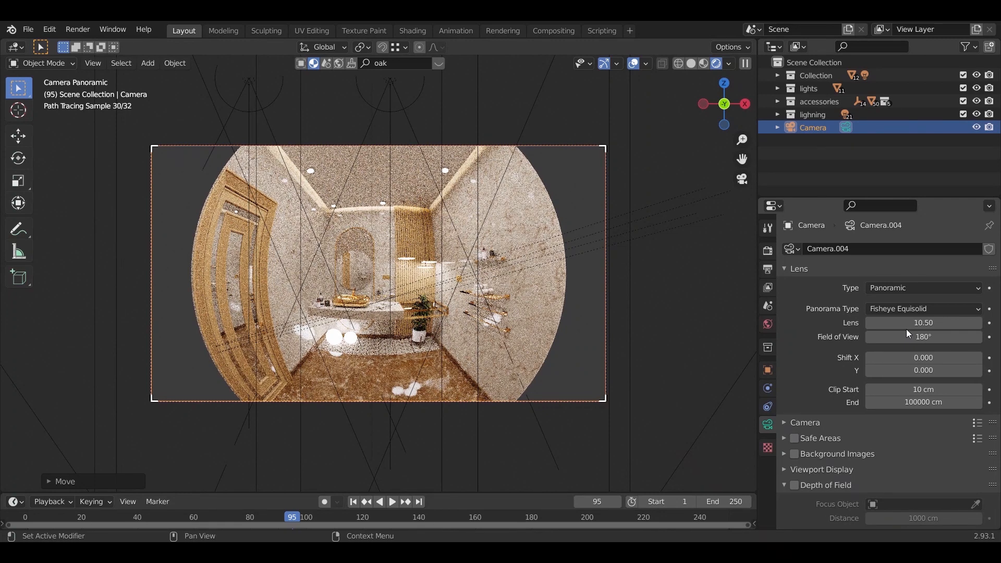
left_click(921, 308)
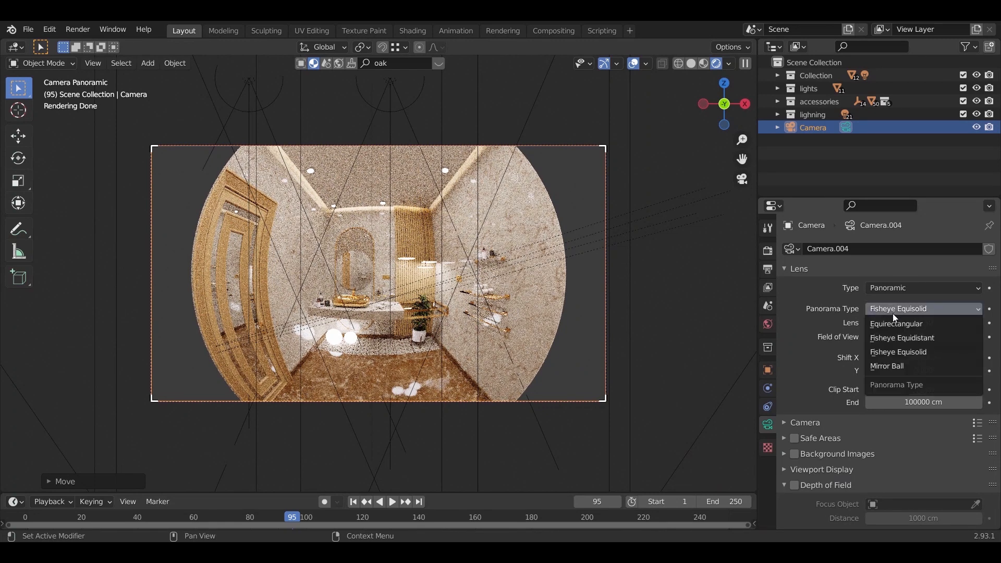
mouse_move(896, 324)
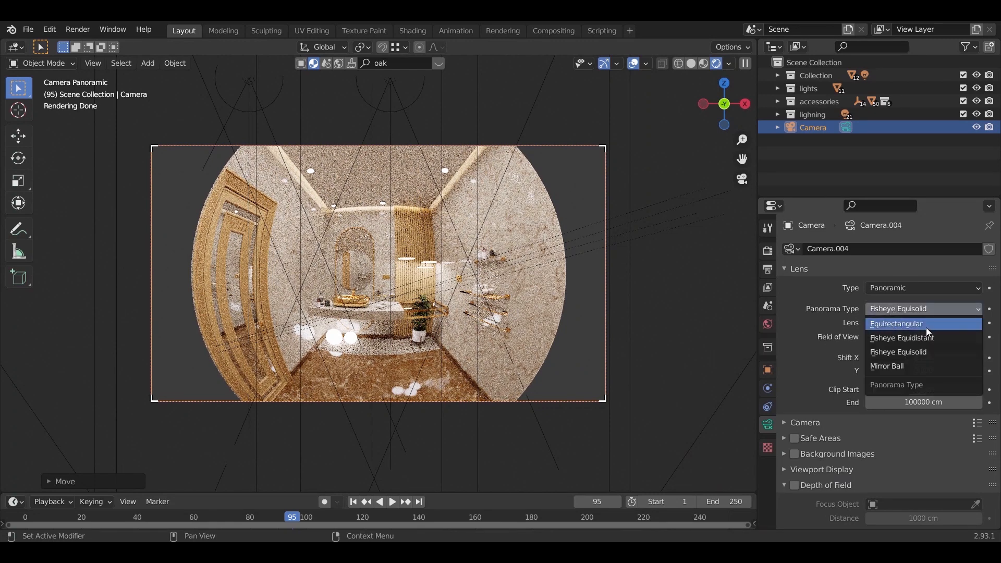
left_click(895, 324)
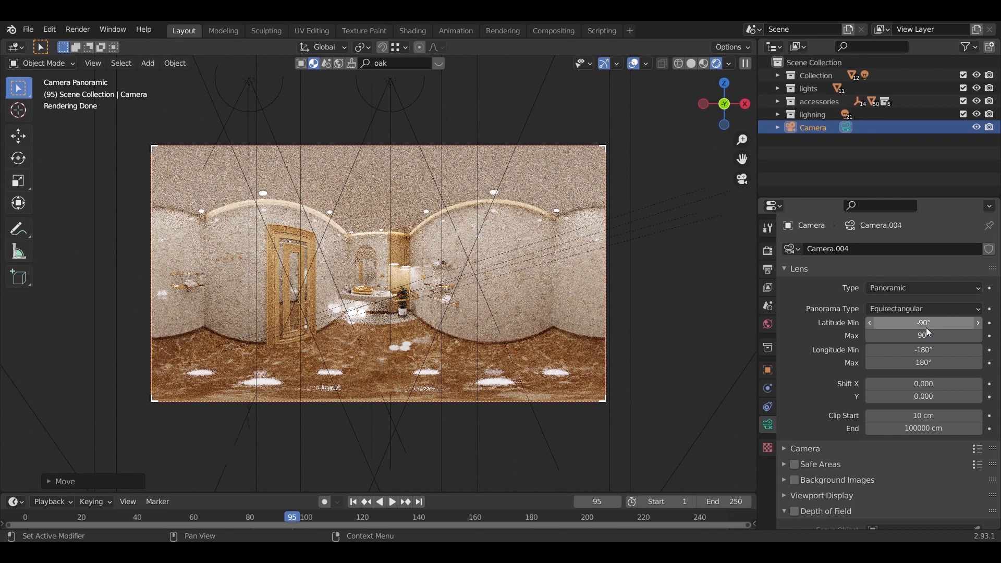
- Set output resolution to 2000×1000 and render samples to 800, back in Solid shading
left_click(768, 269)
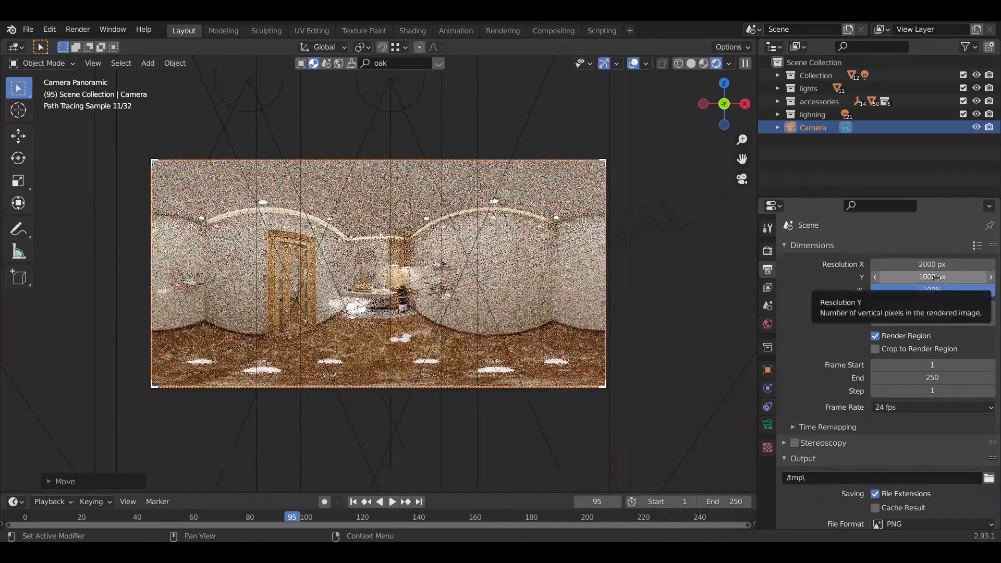
left_click(693, 63)
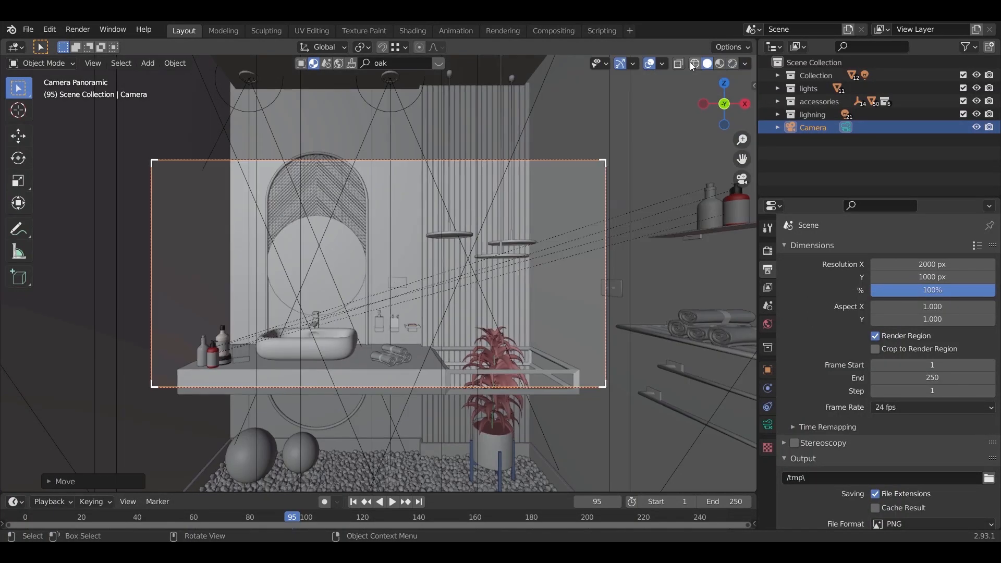
left_click(767, 251)
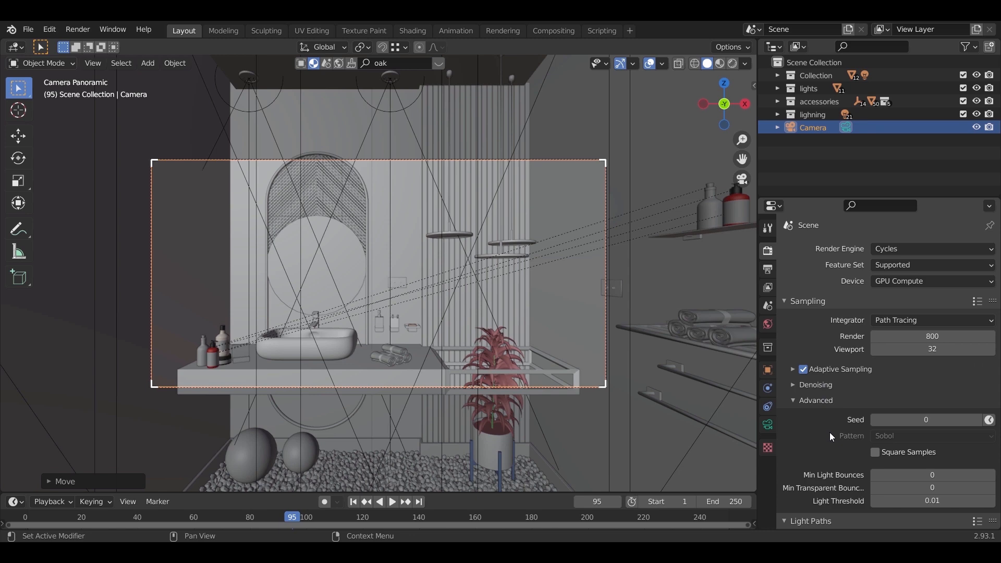
mouse_move(77, 29)
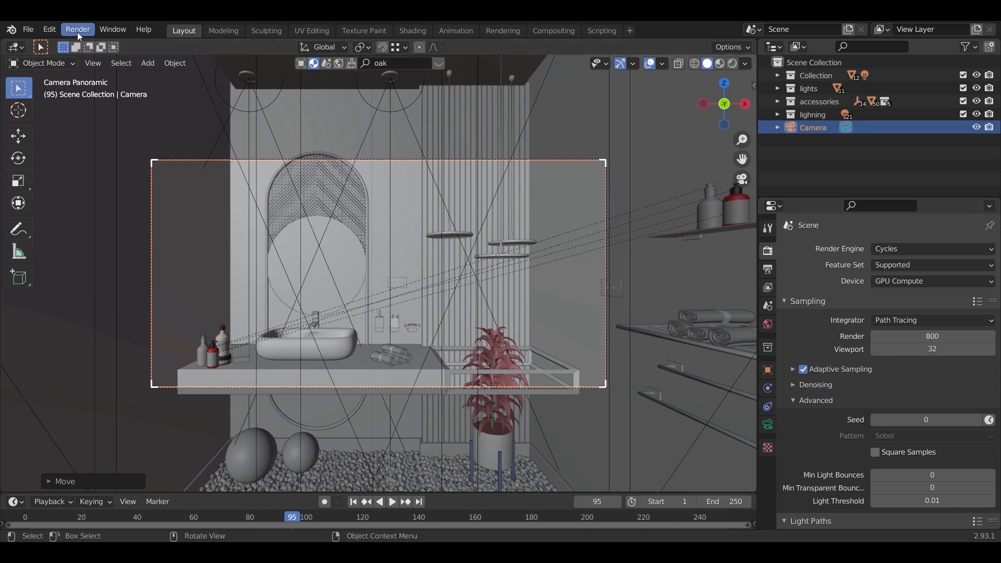
- Render the panoramic still image and view the finished equirectangular result
left_click(77, 29)
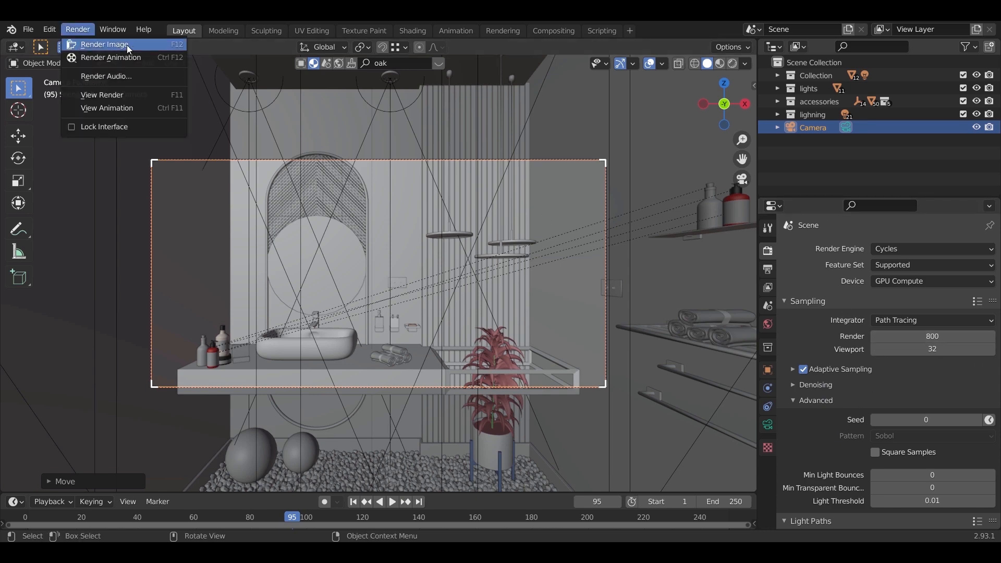
left_click(103, 44)
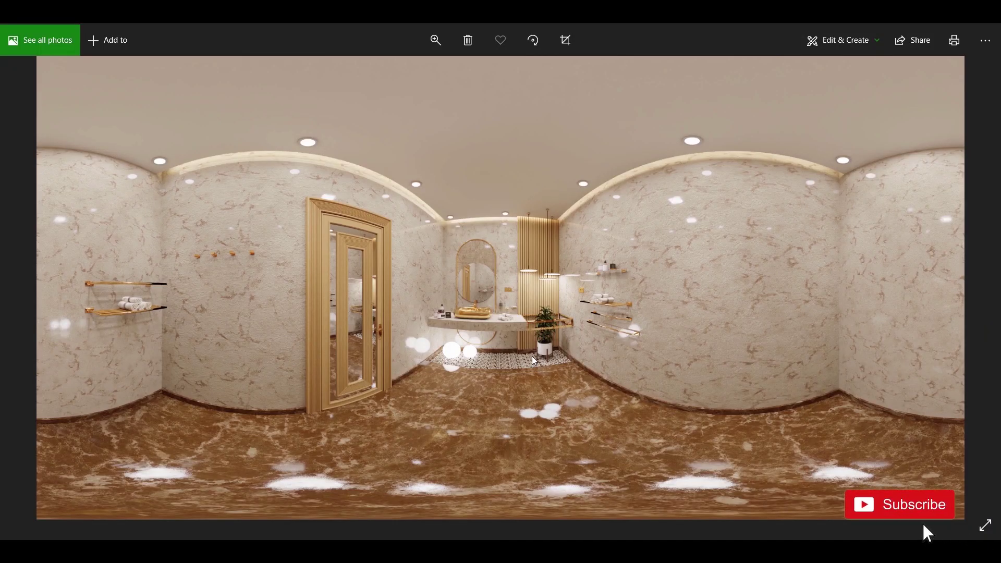
left_click(899, 504)
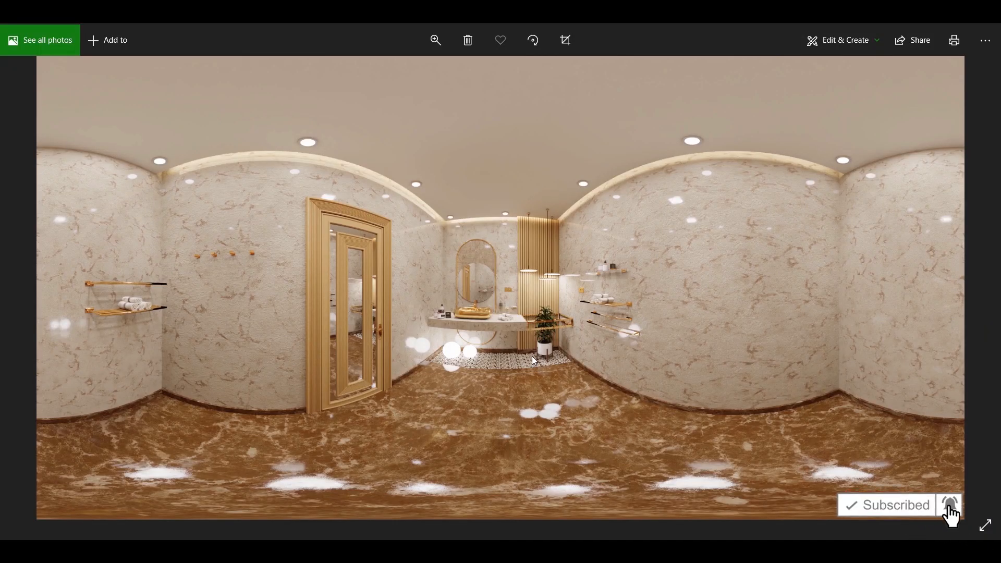
mouse_move(282, 500)
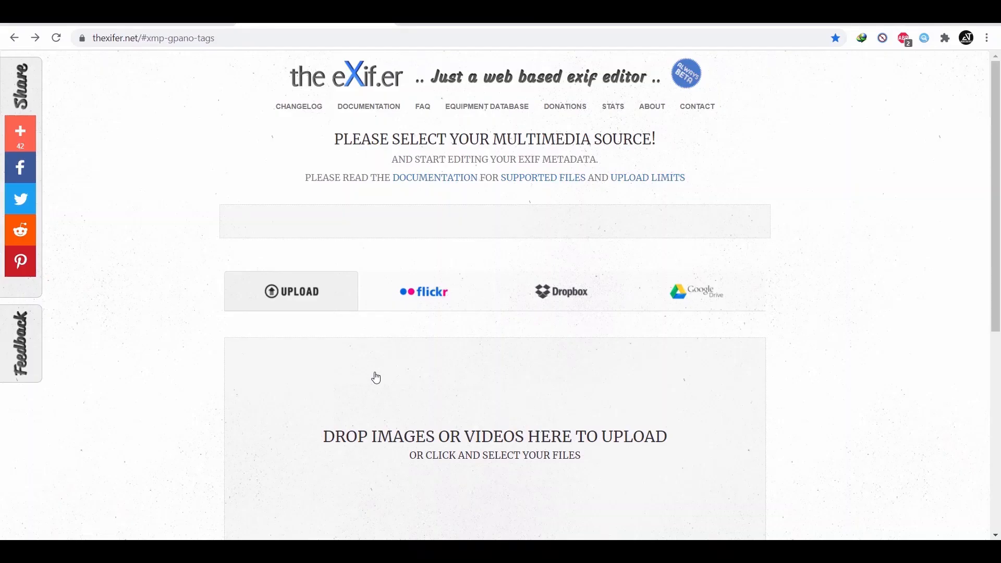
mouse_move(397, 91)
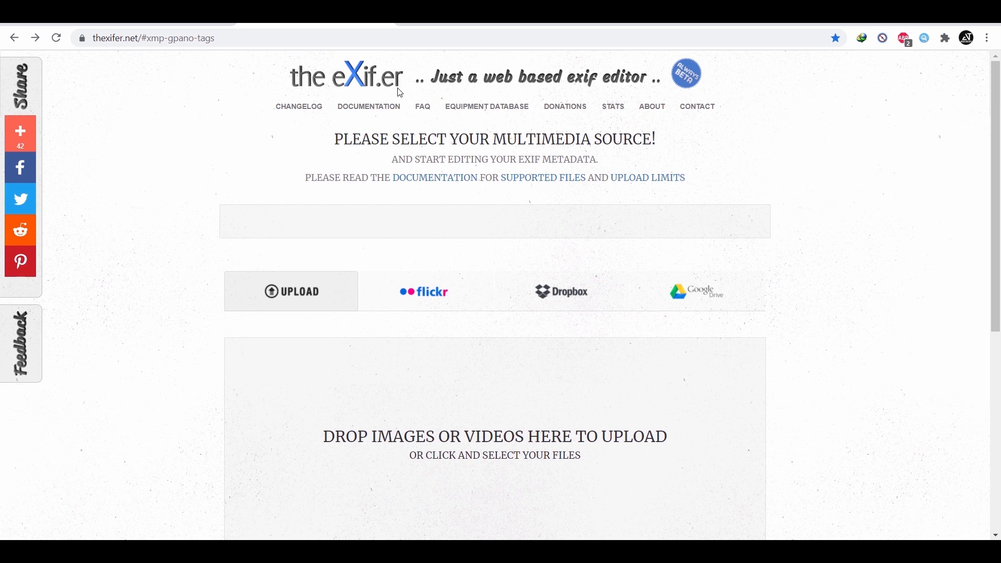
mouse_move(210, 182)
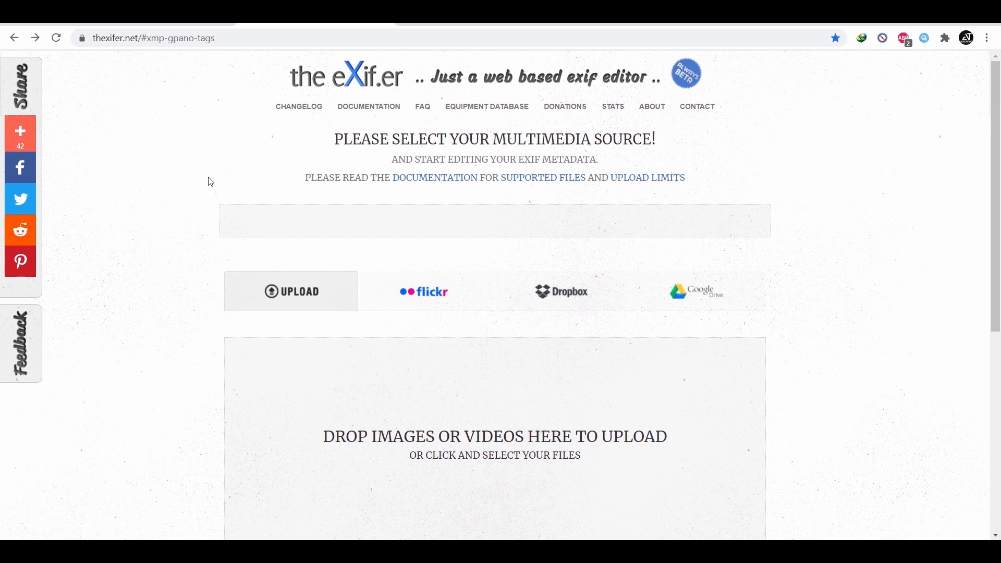
mouse_move(390, 443)
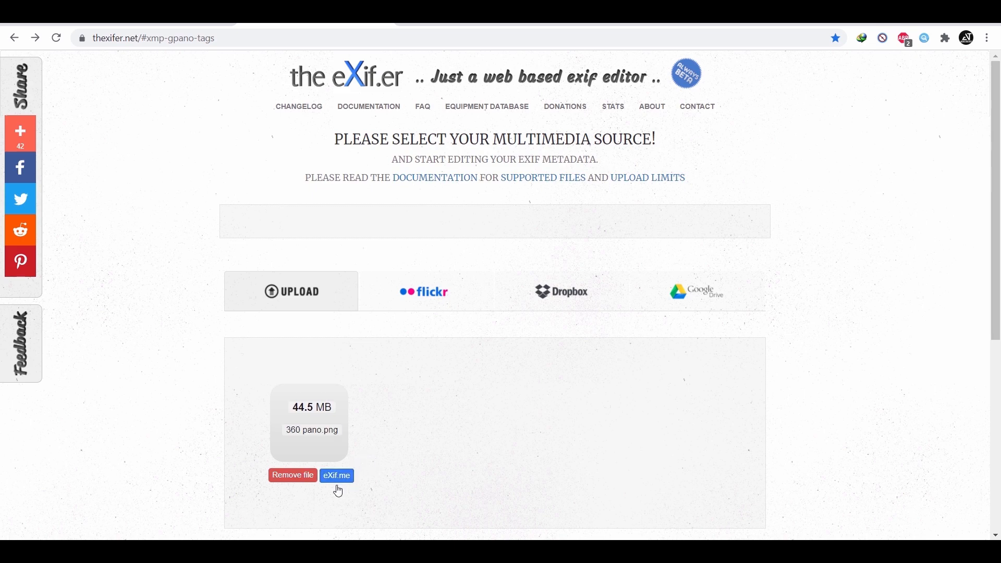
- Enter 'equirectangular' as the XMP GPano ProjectionType in theXifer's editor
left_click(336, 475)
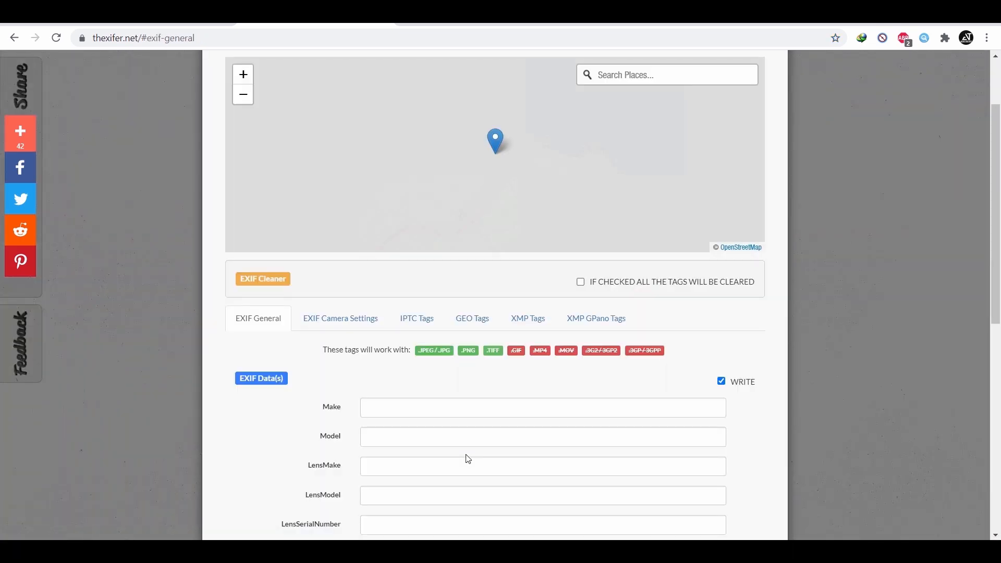
left_click(495, 139)
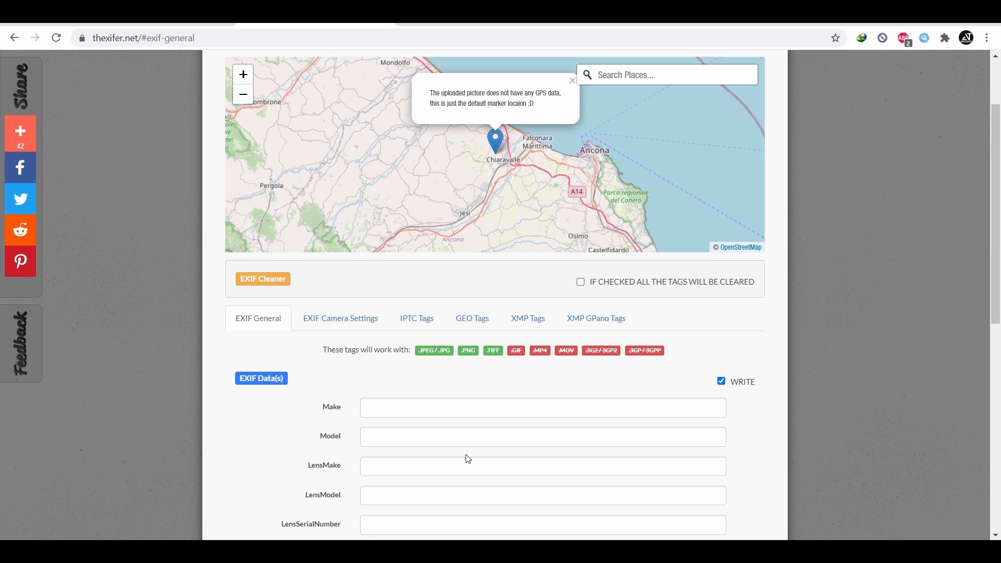
mouse_move(596, 318)
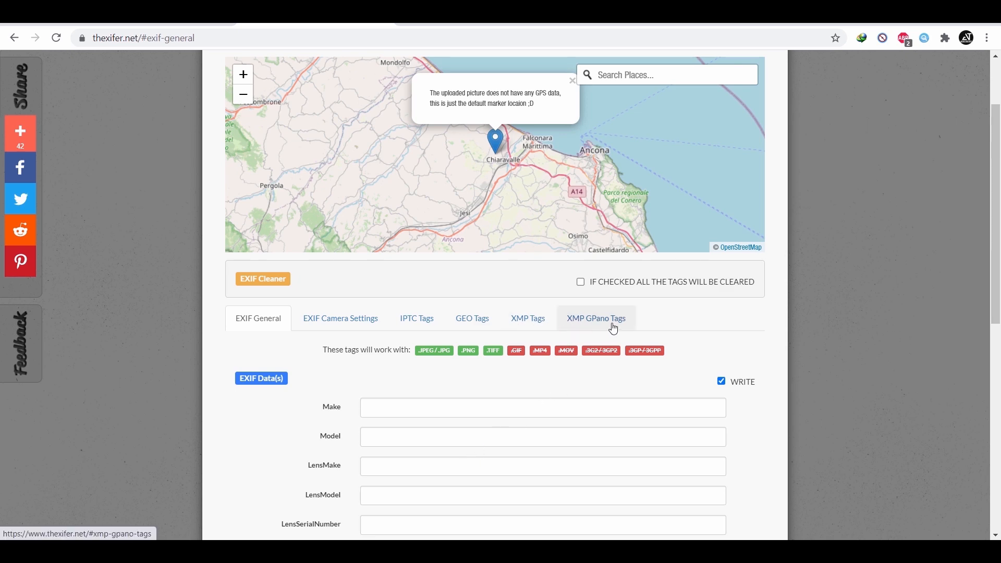
left_click(595, 318)
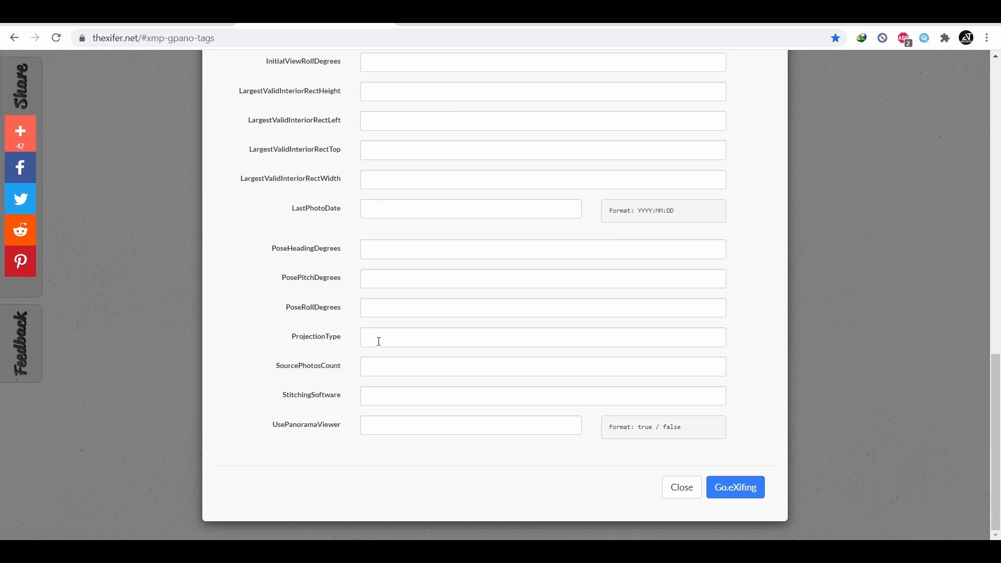
type("equirectangular")
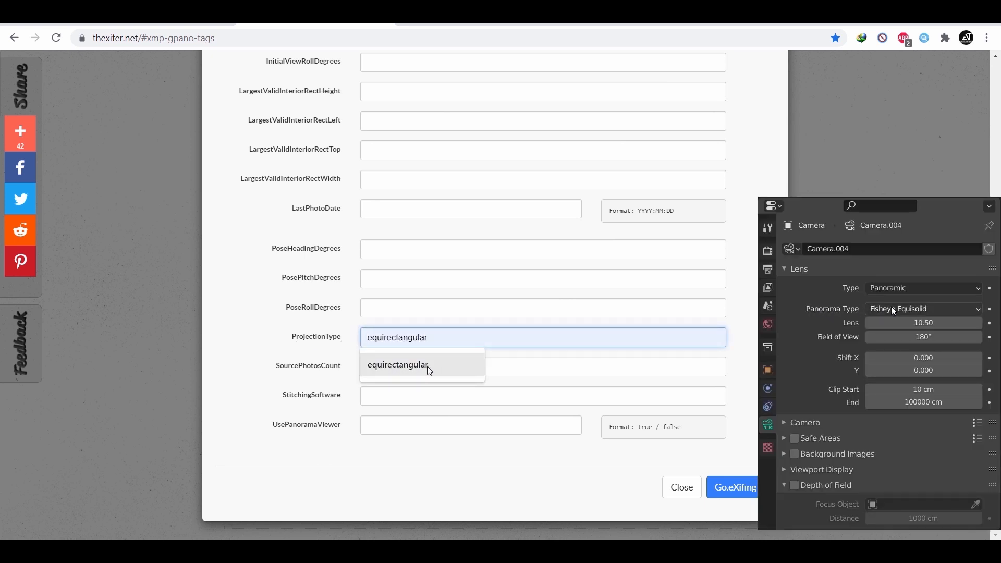
left_click(921, 308)
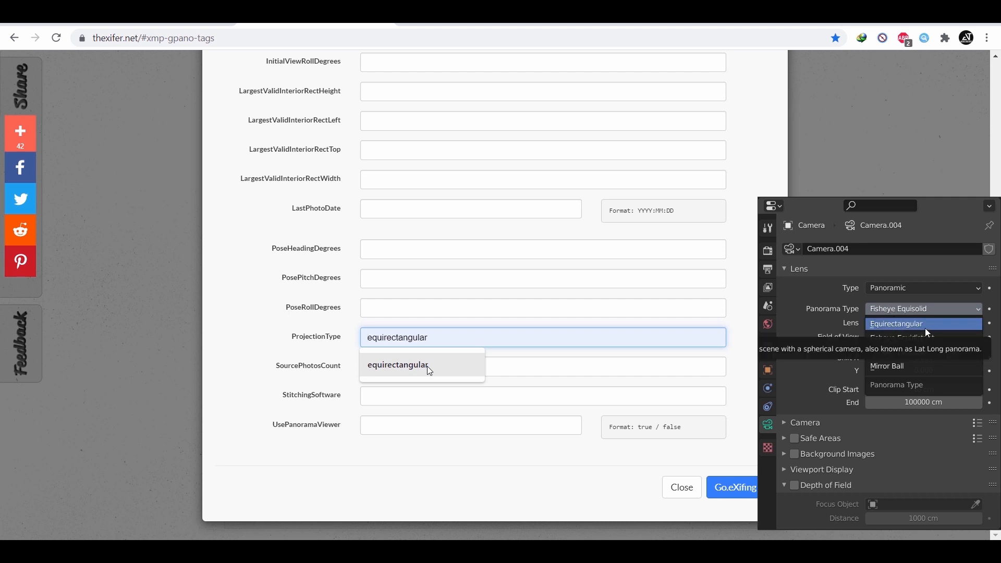
- Save the panorama tags, close the editor and download the tagged 360 pano.png
left_click(895, 324)
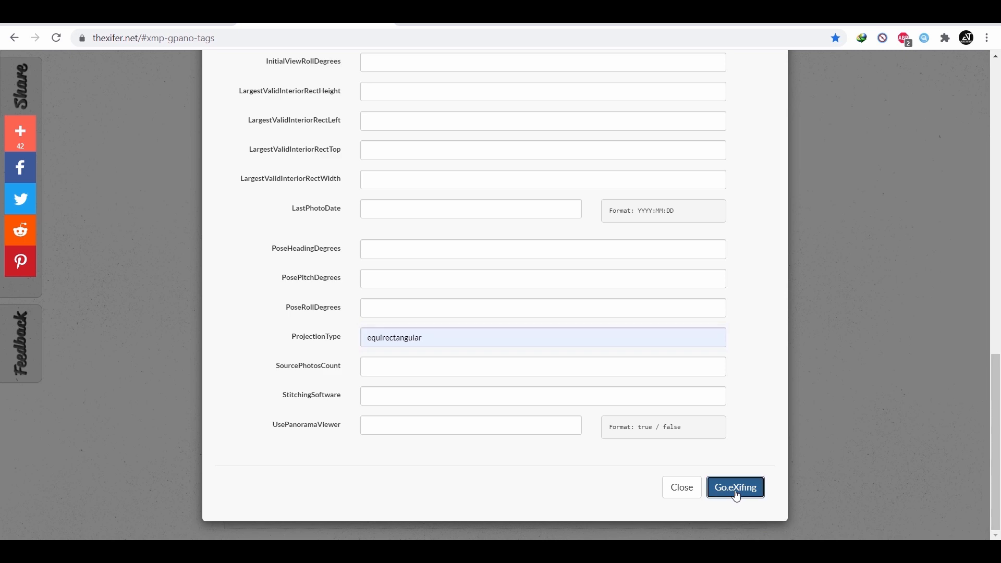
left_click(734, 487)
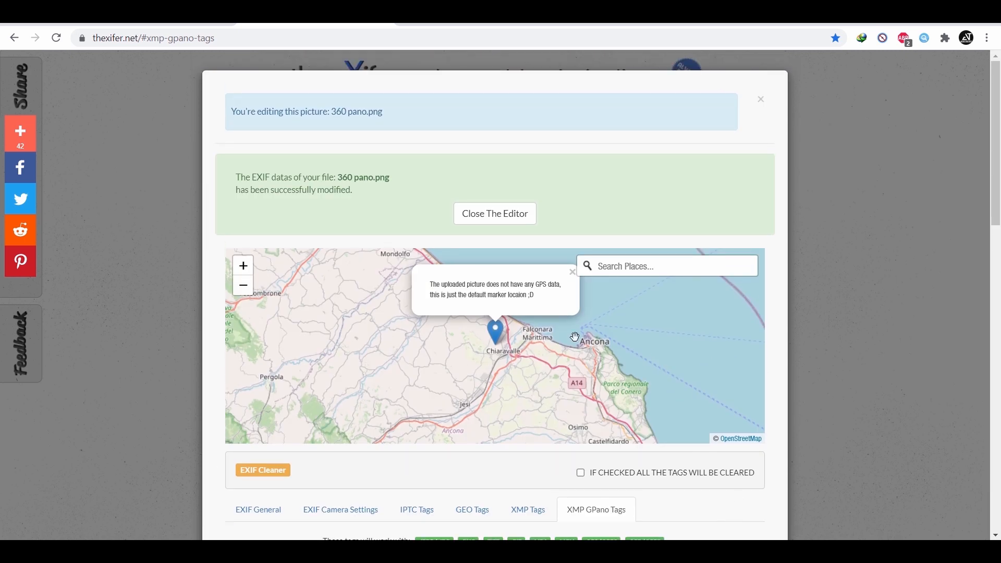
left_click(495, 213)
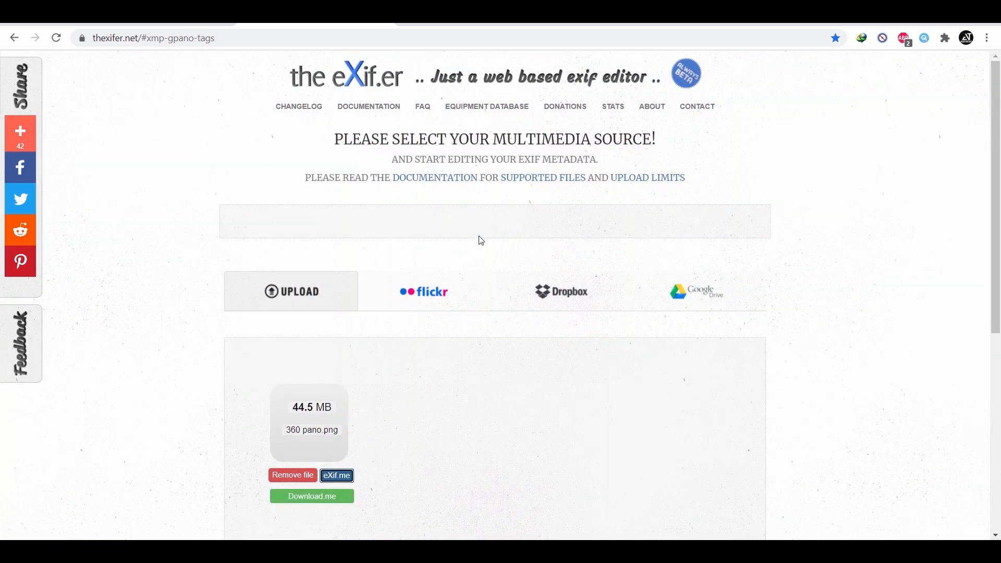
mouse_move(311, 496)
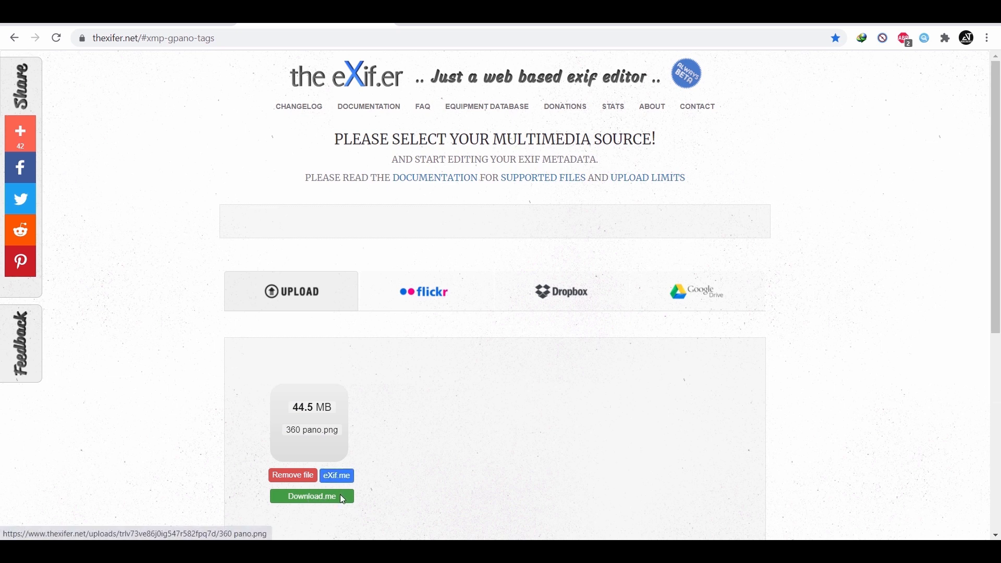
left_click(312, 495)
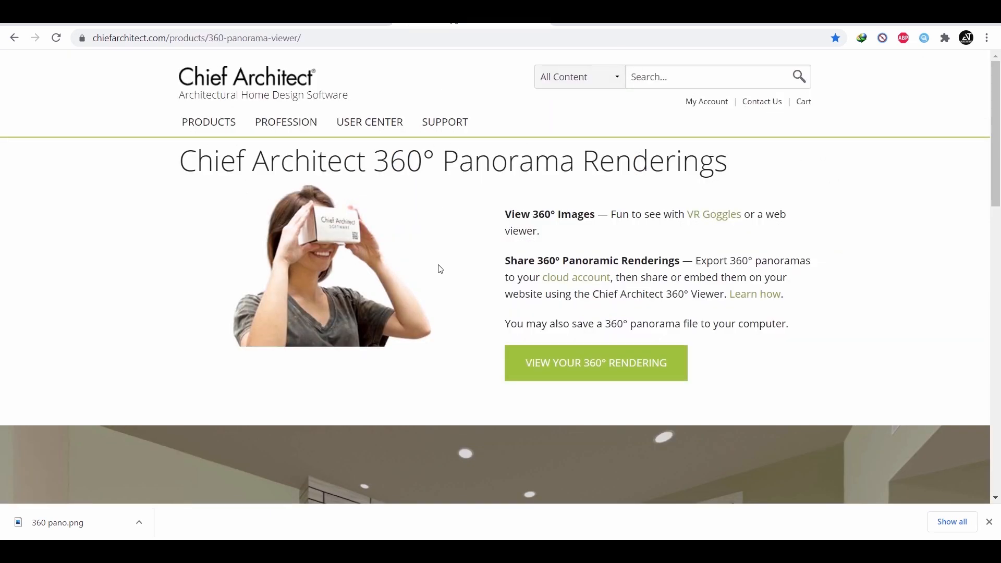
mouse_move(600, 185)
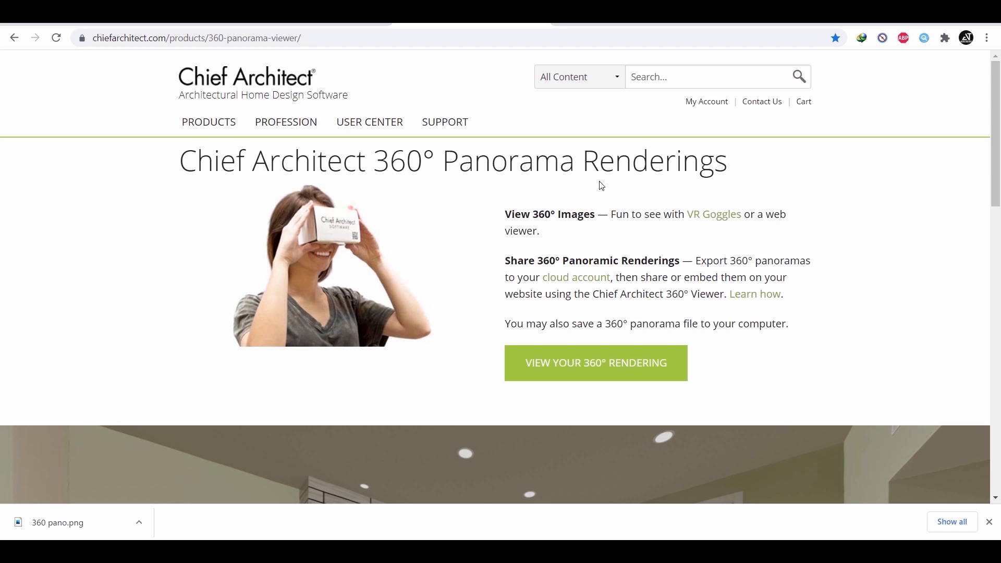
- Open '360 pano' in the Chief Architect 360 Viewer and switch to full screen
left_click(595, 363)
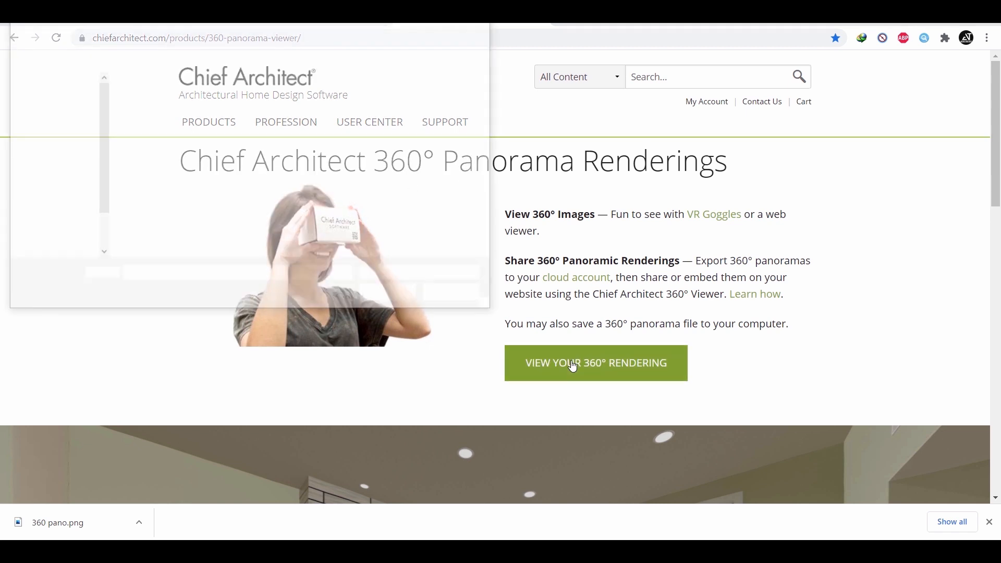
left_click(594, 363)
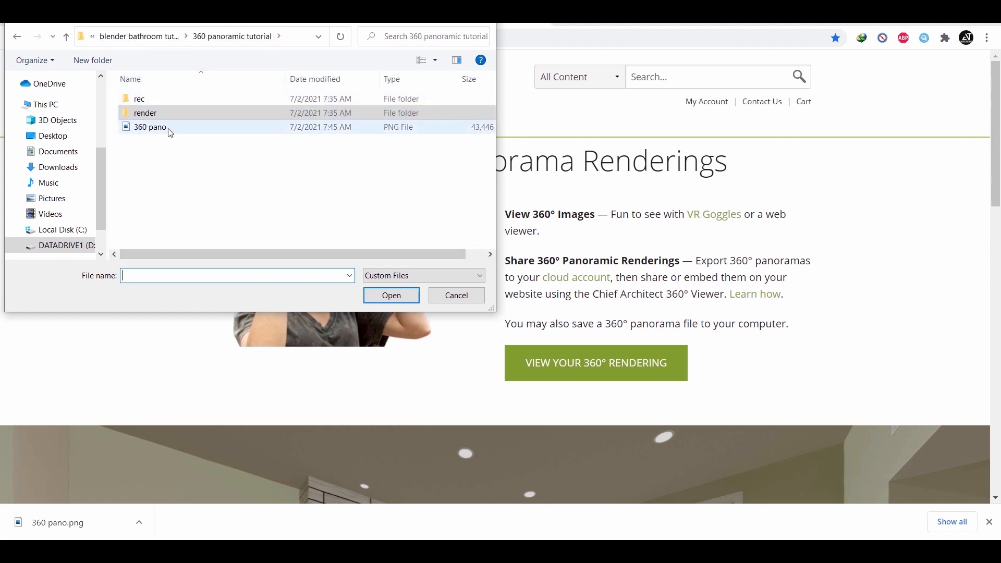
left_click(150, 126)
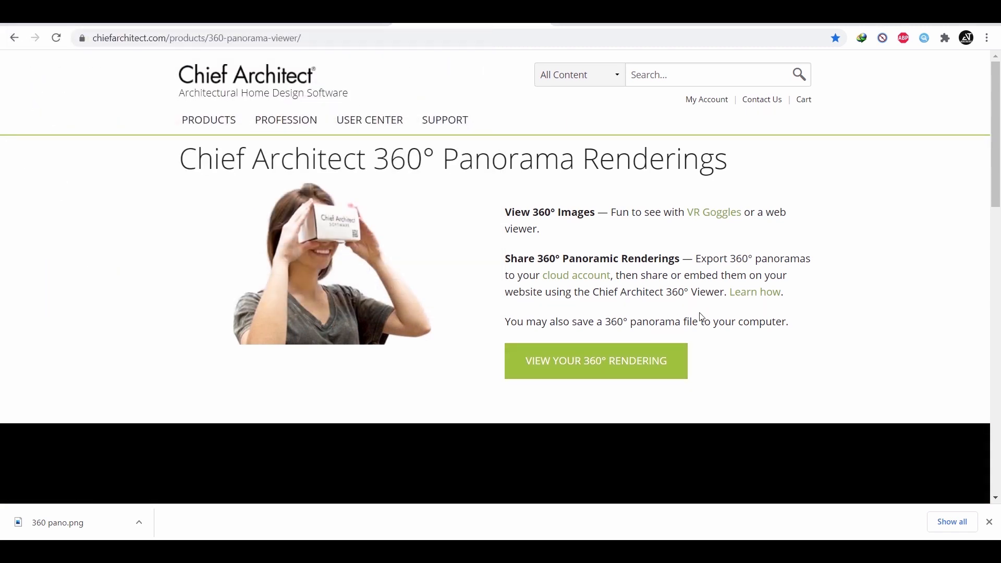
left_click(594, 361)
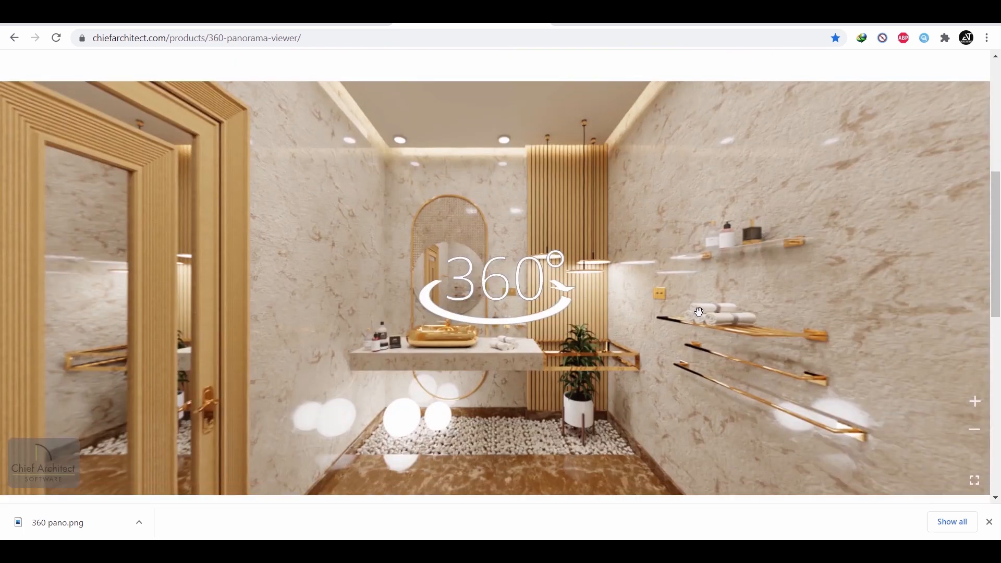
left_click(975, 480)
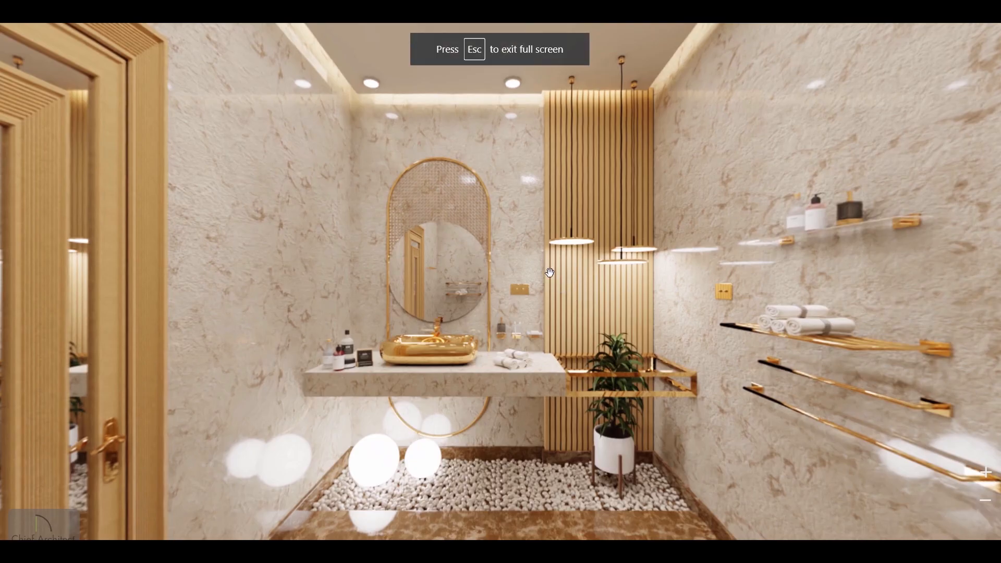